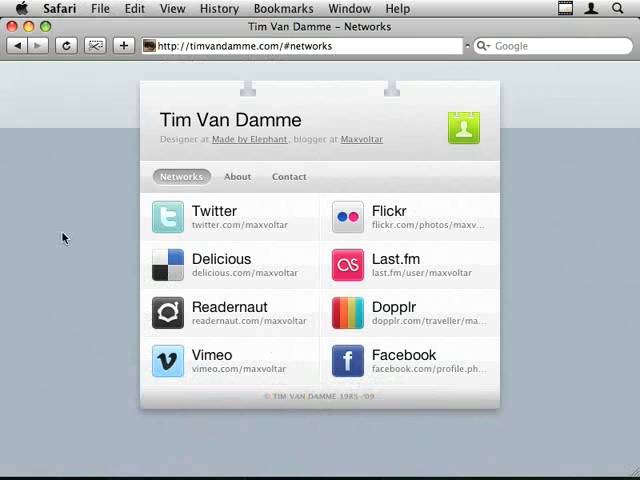
mouse_move(553, 208)
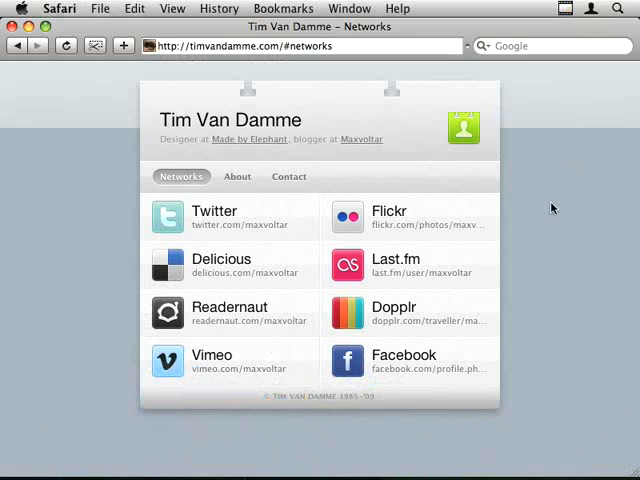
mouse_move(279, 421)
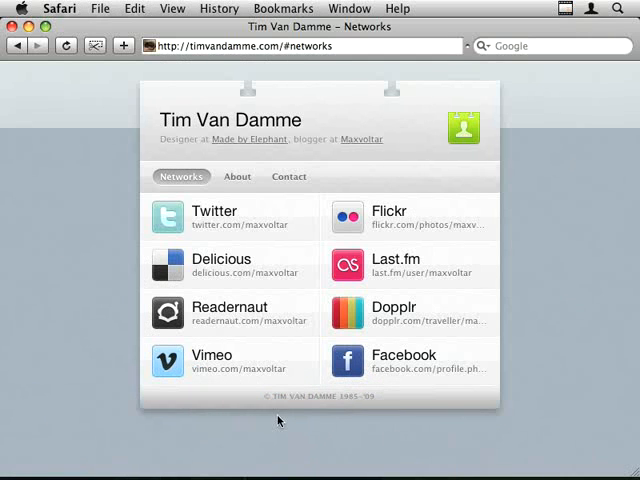
mouse_move(156, 221)
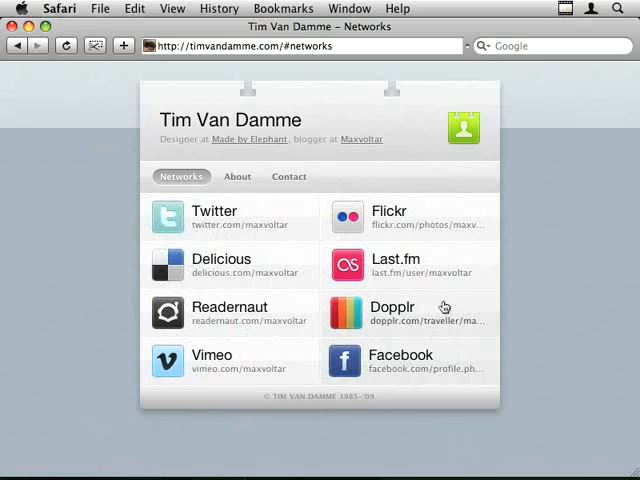
mouse_move(325, 355)
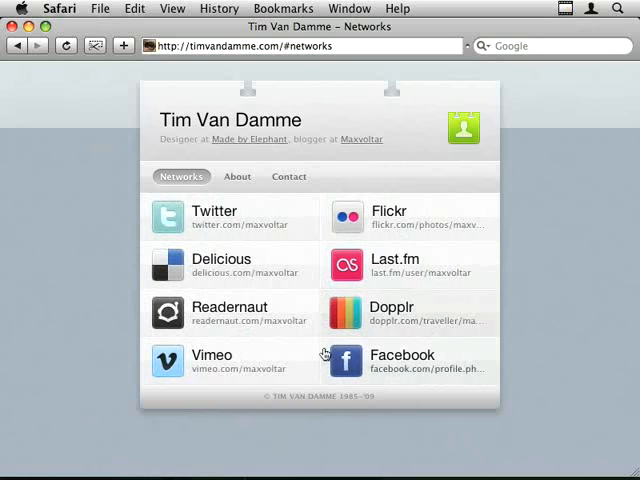
mouse_move(276, 237)
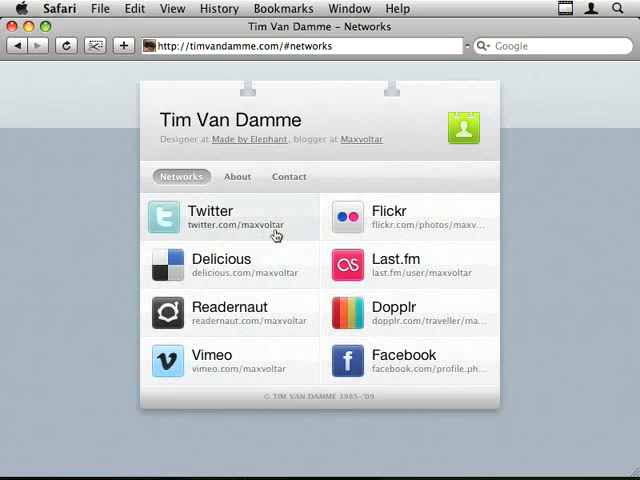
mouse_move(258, 213)
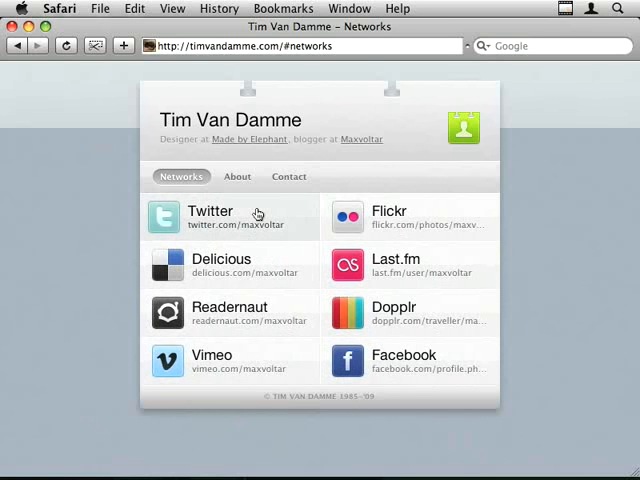
mouse_move(228, 313)
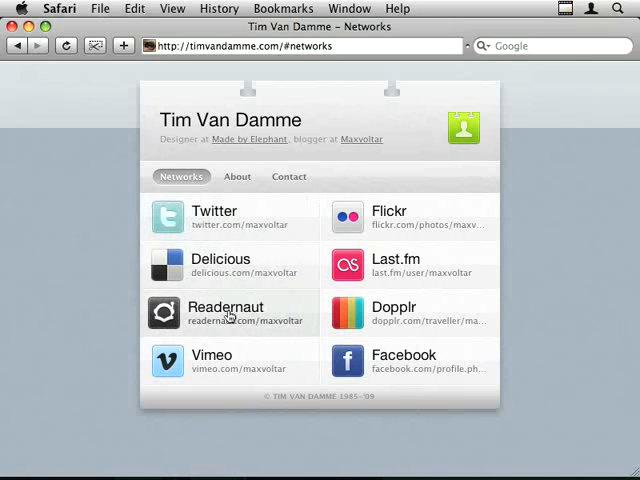
mouse_move(146, 218)
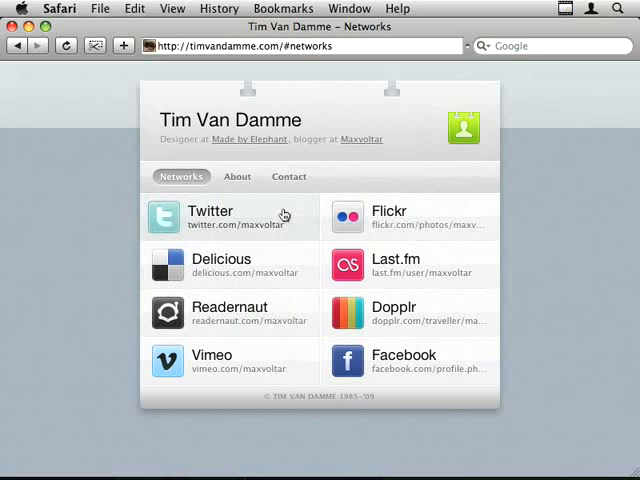
mouse_move(311, 227)
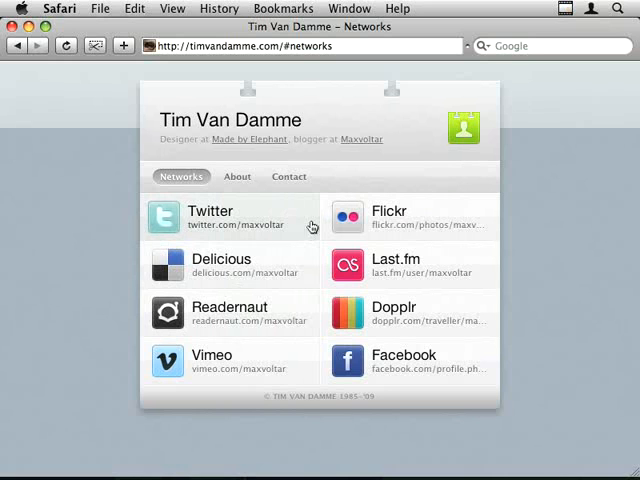
mouse_move(235, 244)
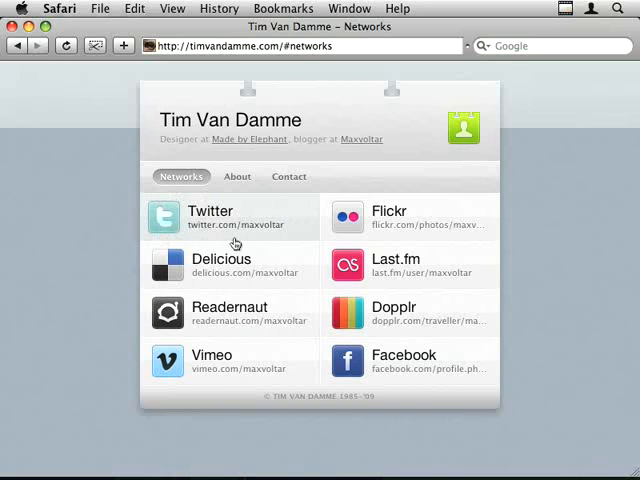
mouse_move(175, 217)
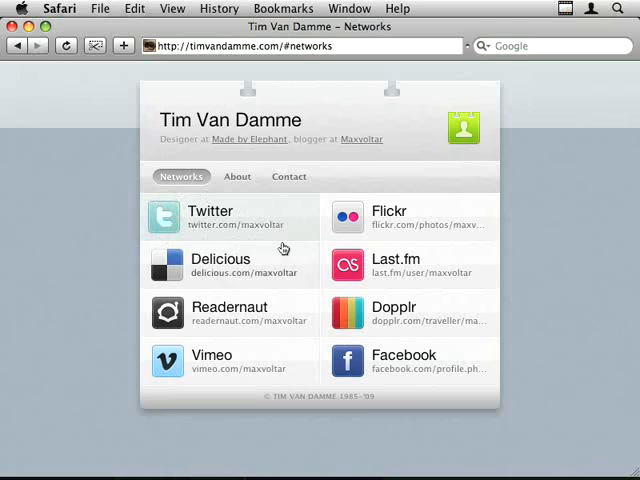
mouse_move(147, 164)
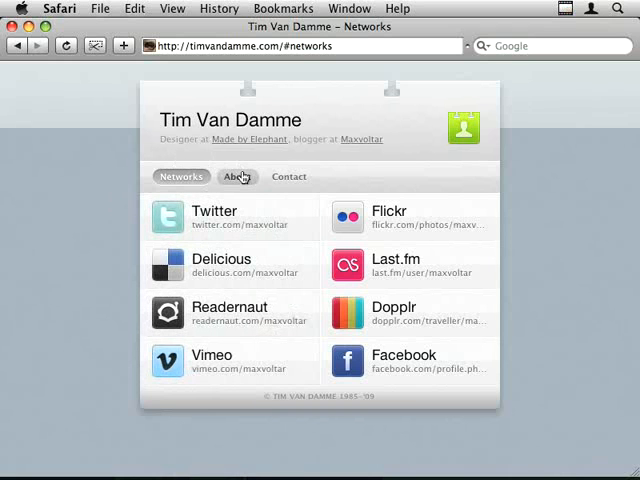
Switch the page between its About, Contact and Networks sections to watch the transitions
click(231, 177)
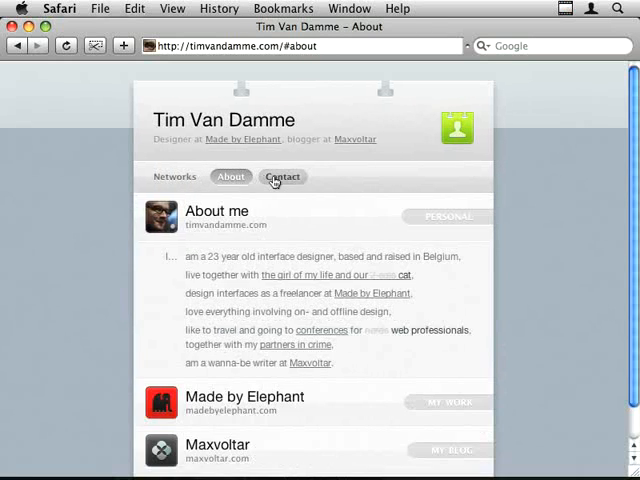
click(288, 176)
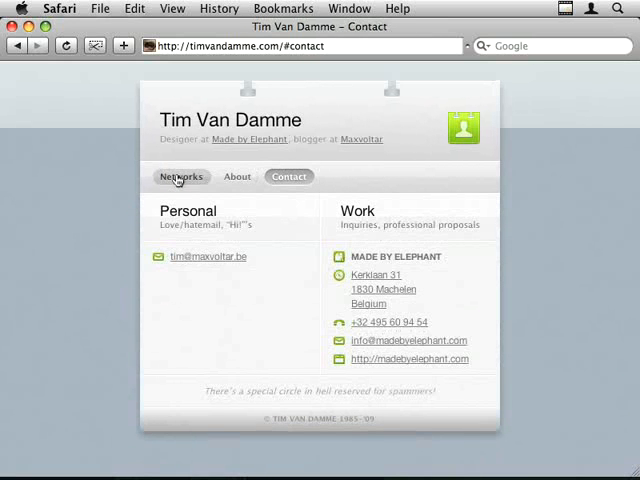
click(181, 176)
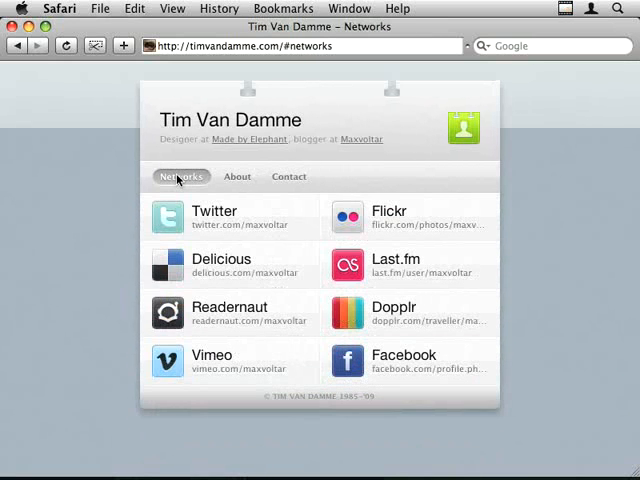
mouse_move(289, 177)
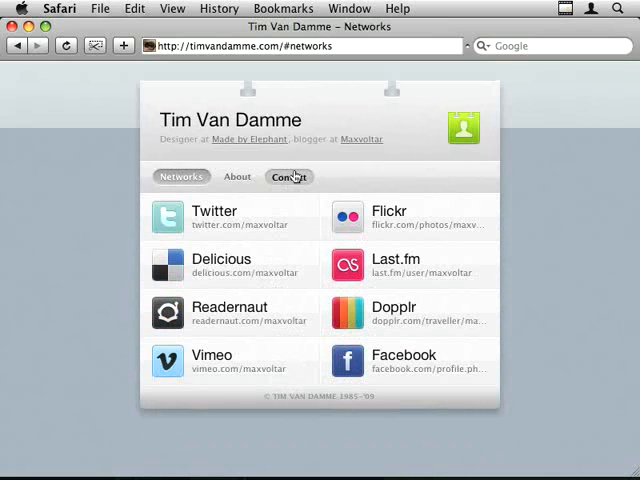
click(231, 176)
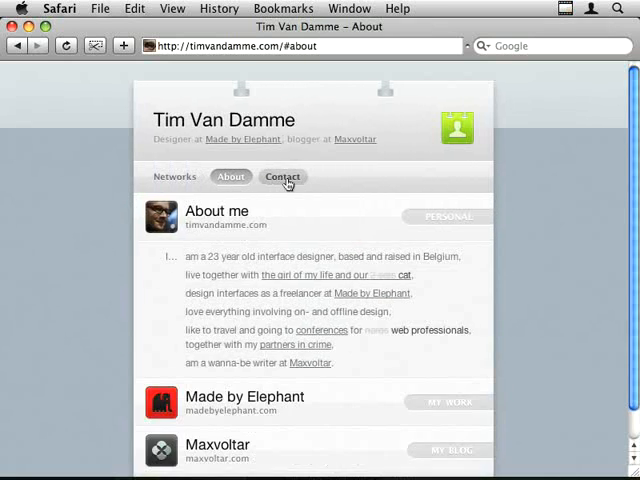
click(283, 176)
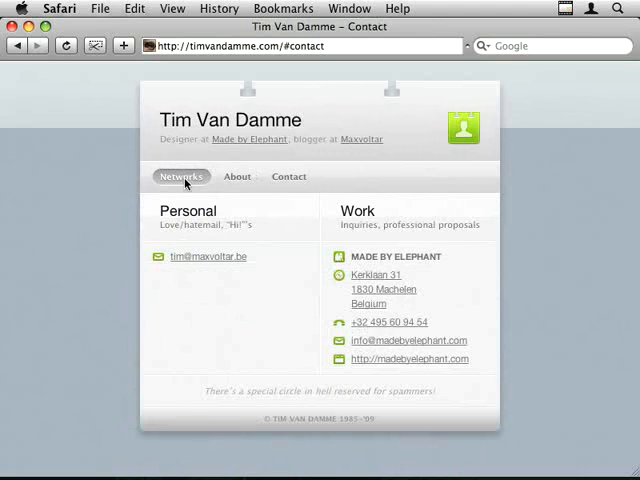
click(181, 176)
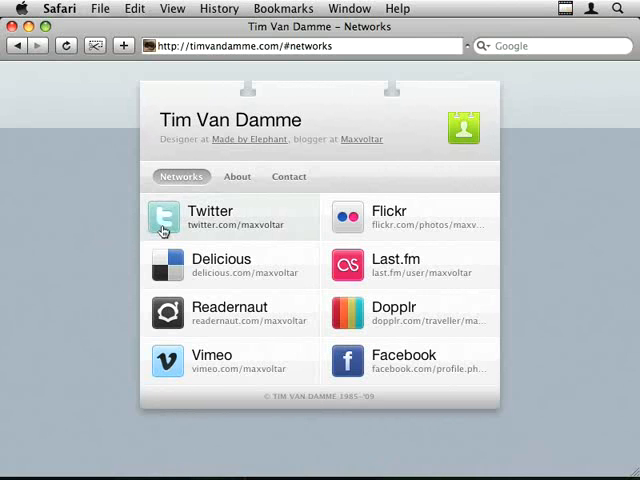
mouse_move(305, 363)
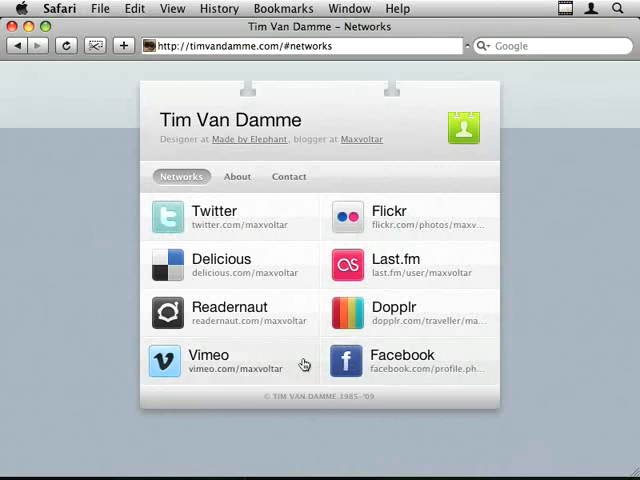
mouse_move(297, 352)
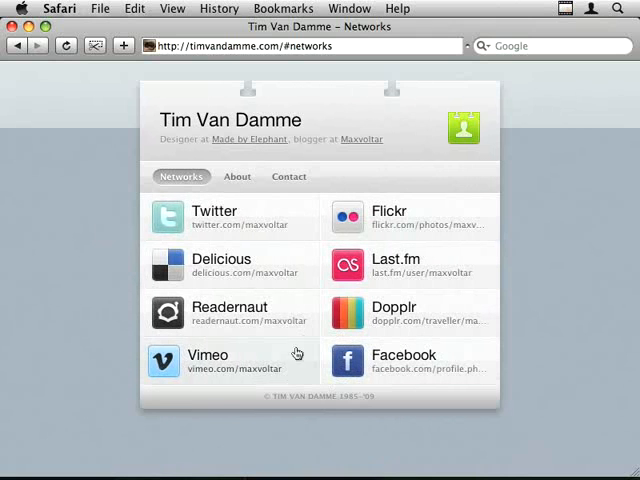
mouse_move(328, 220)
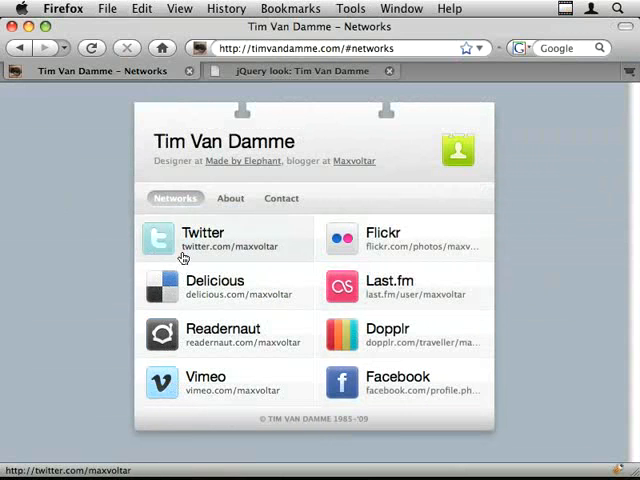
mouse_move(245, 250)
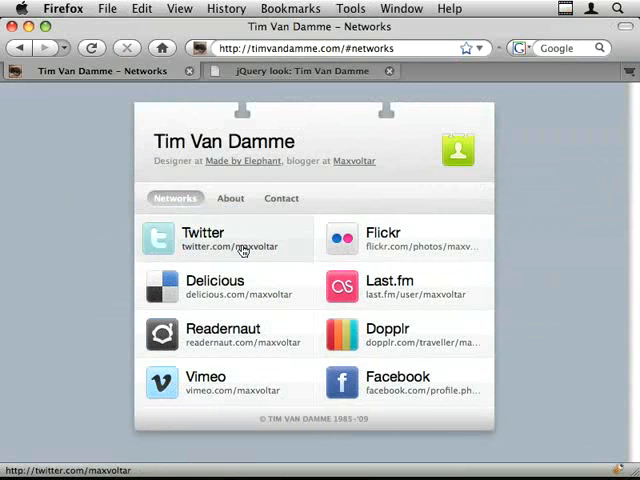
mouse_move(340, 334)
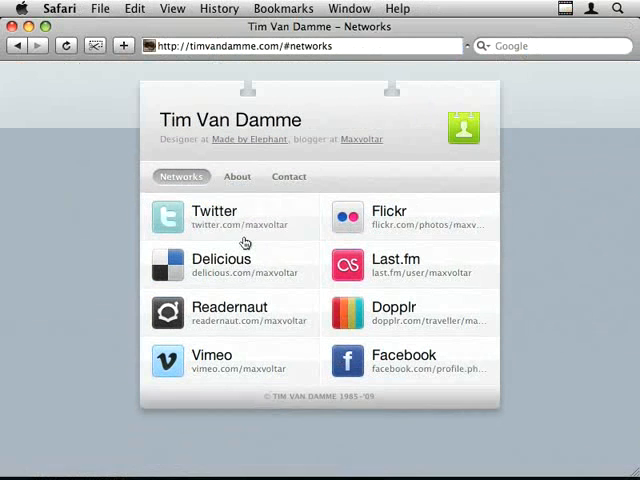
mouse_move(371, 231)
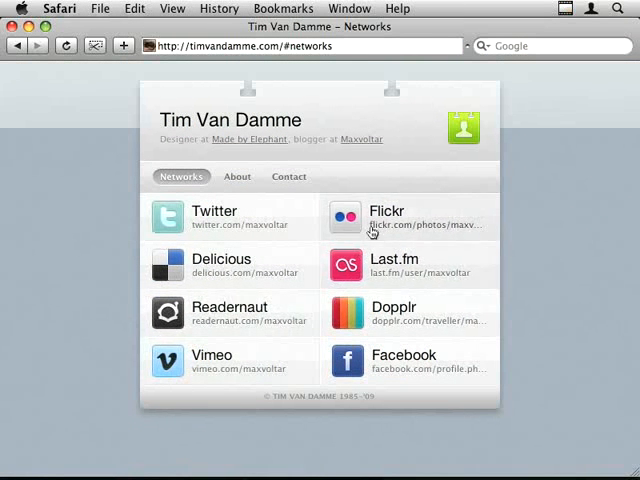
mouse_move(443, 211)
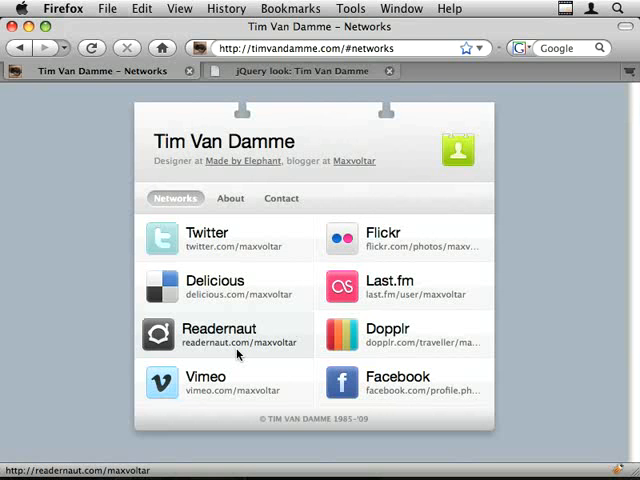
mouse_move(165, 240)
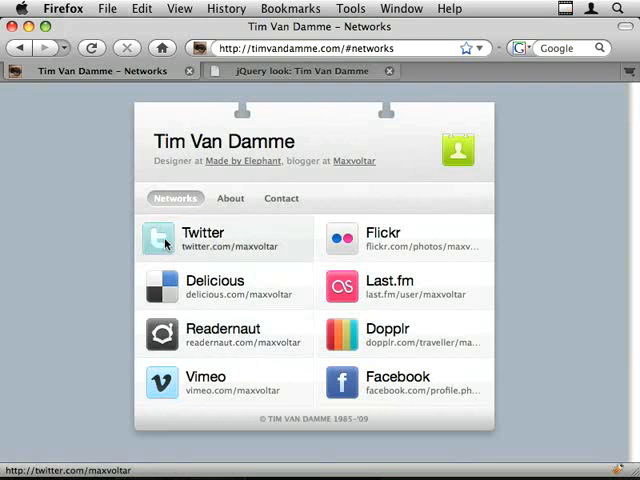
click(230, 197)
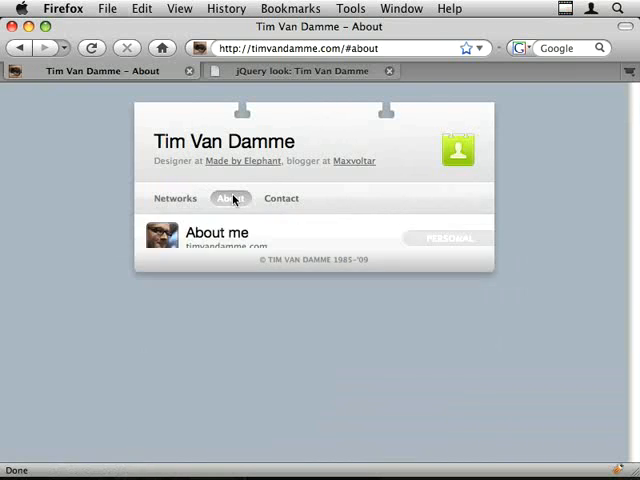
click(281, 197)
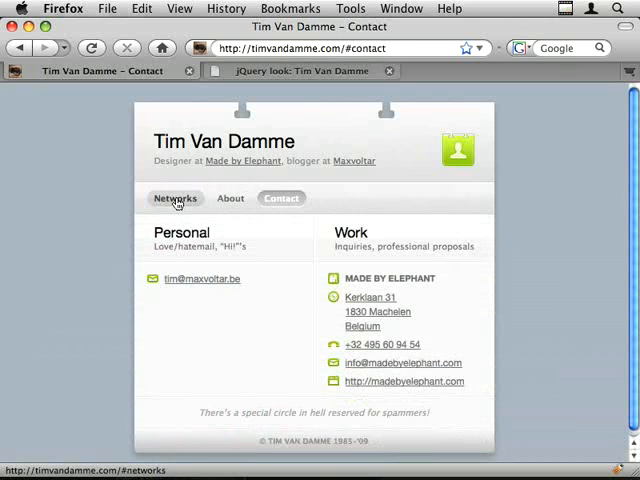
mouse_move(160, 190)
text(ss/masters)
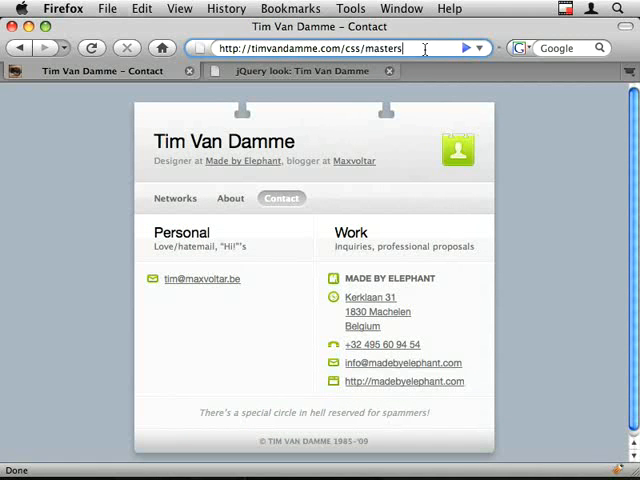
Load master.css and highlight the background-color transition, hover rgba rule and 10px hover margin
key(Return)
text(webkit)
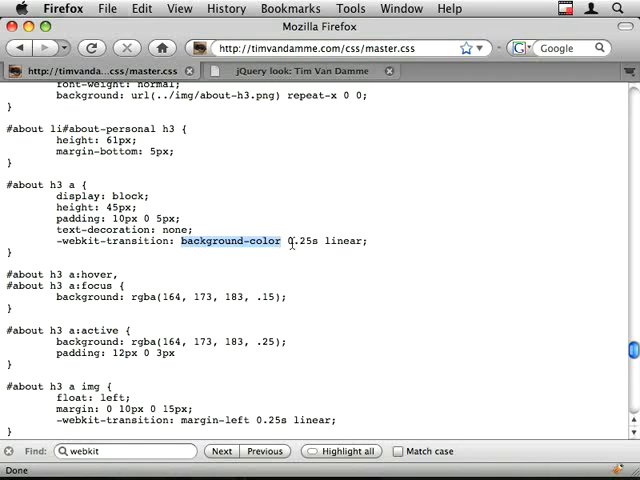
double_click(307, 241)
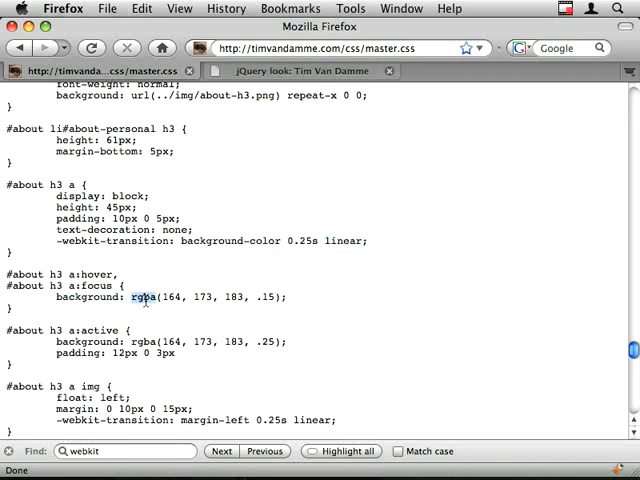
triple_click(155, 297)
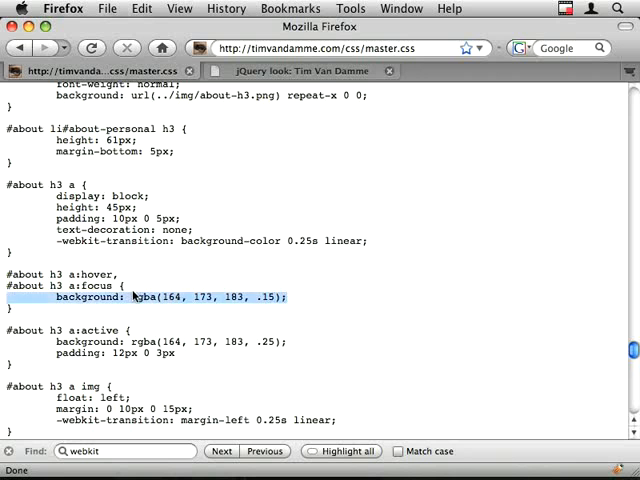
scroll(down, 3)
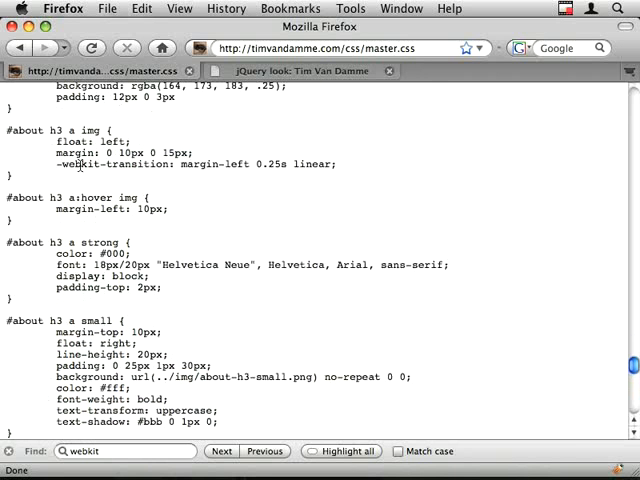
double_click(144, 209)
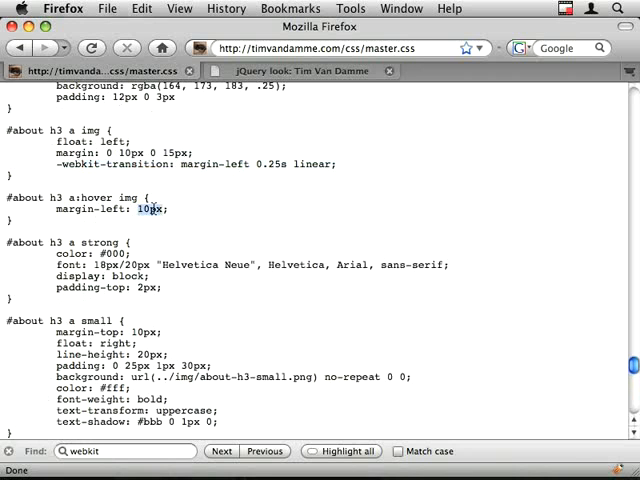
double_click(78, 209)
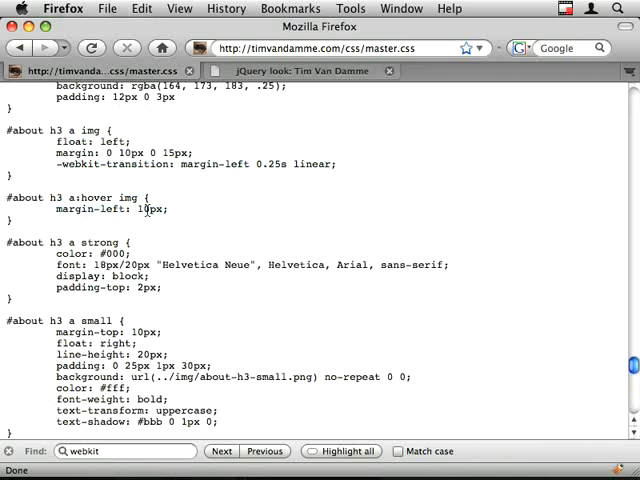
mouse_move(152, 256)
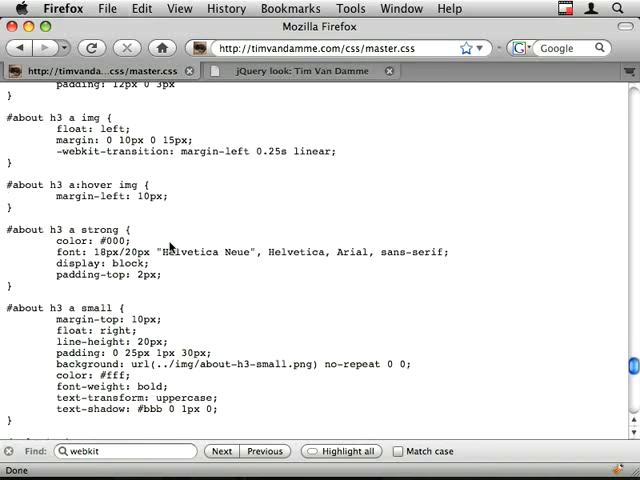
mouse_move(88, 158)
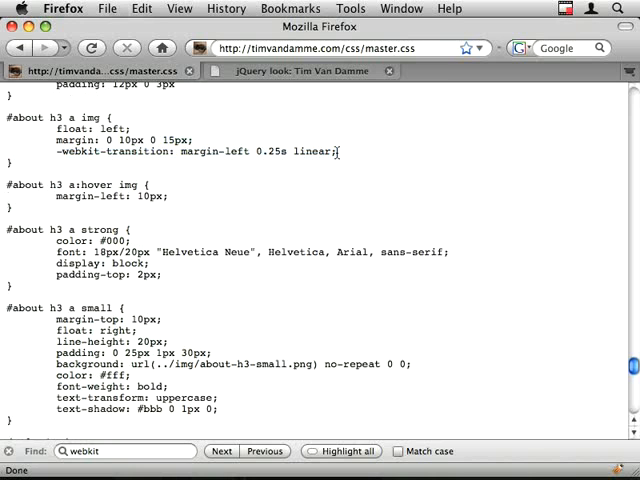
On the jQuery demo page, hover the link icons and inspect a Twitter link in Firebug
click(290, 71)
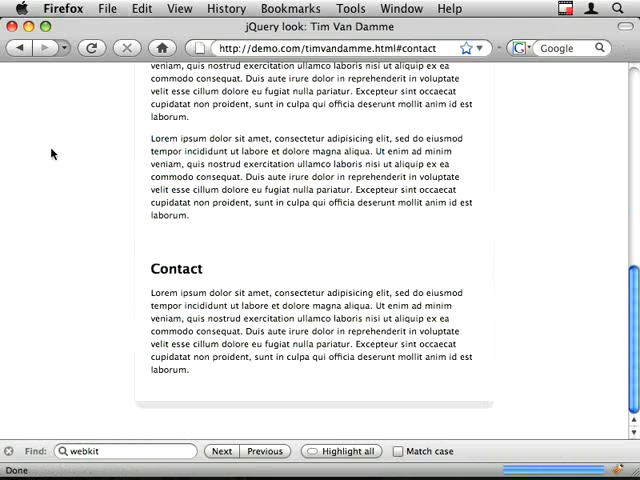
scroll(up, 3)
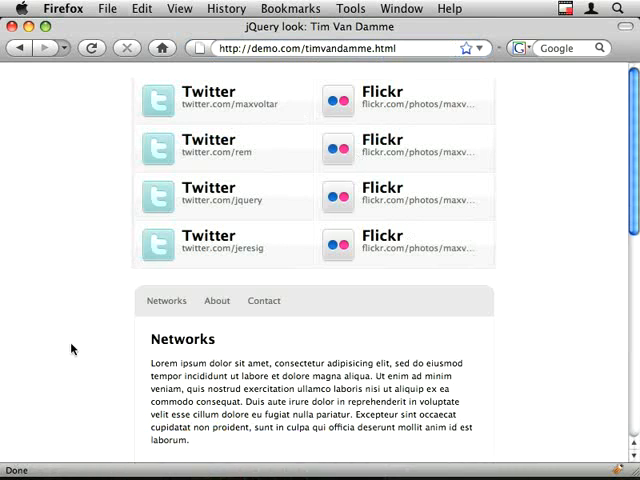
mouse_move(210, 237)
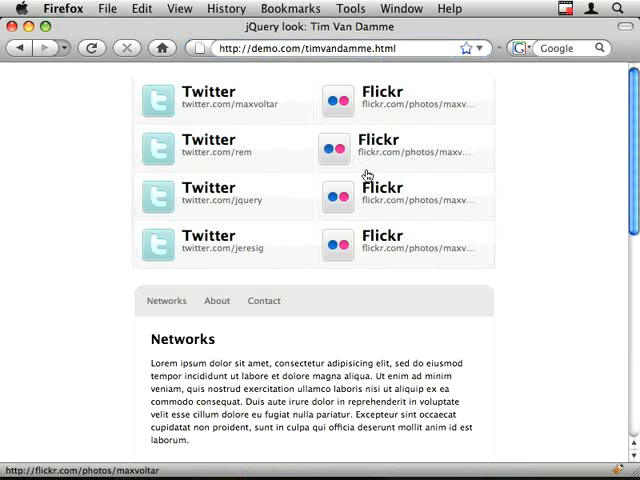
mouse_move(355, 260)
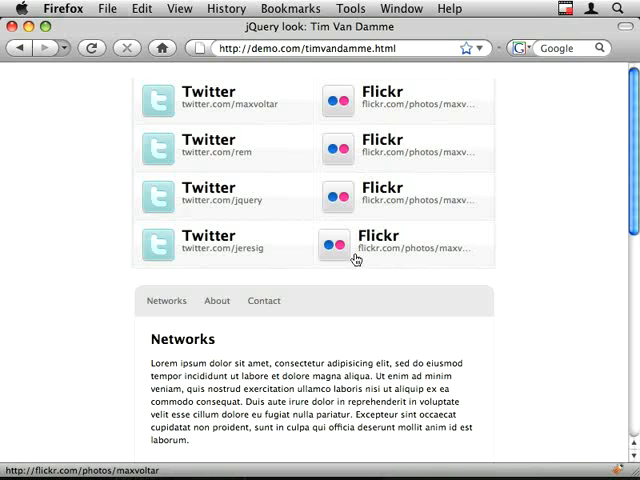
scroll(down, 3)
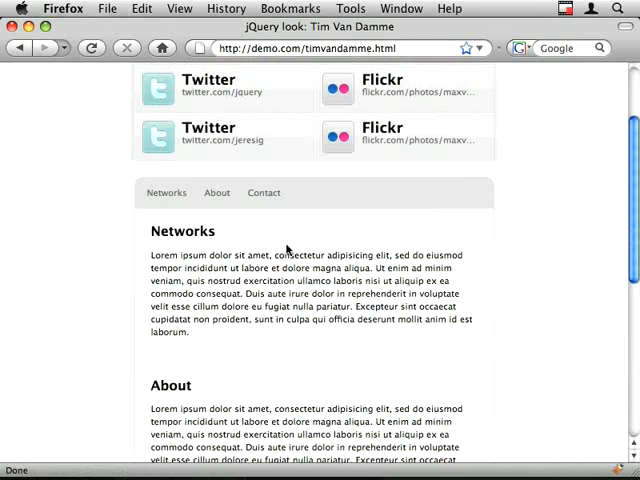
scroll(up, 3)
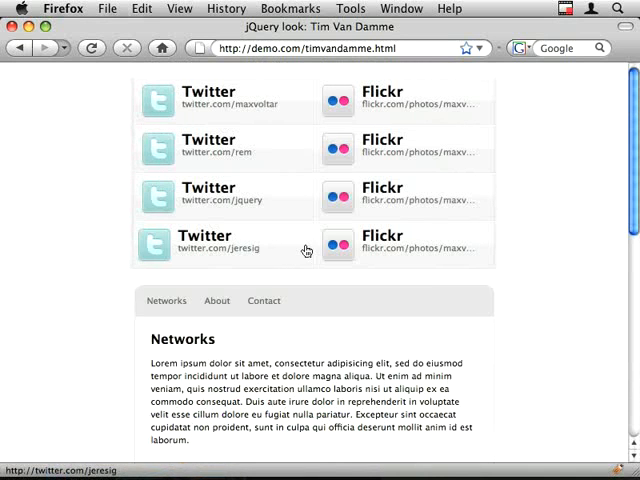
mouse_move(264, 167)
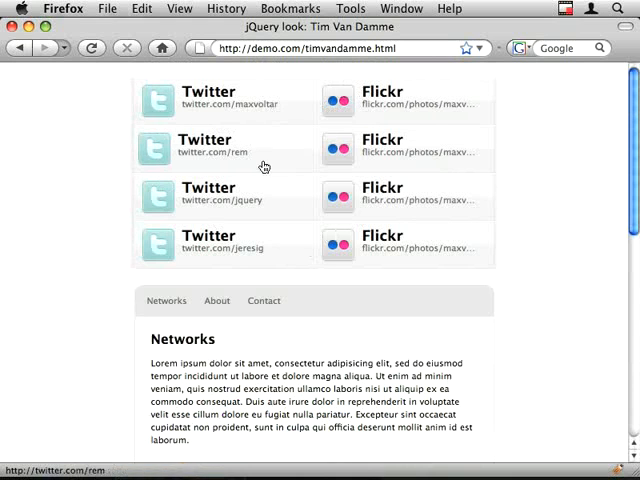
mouse_move(275, 206)
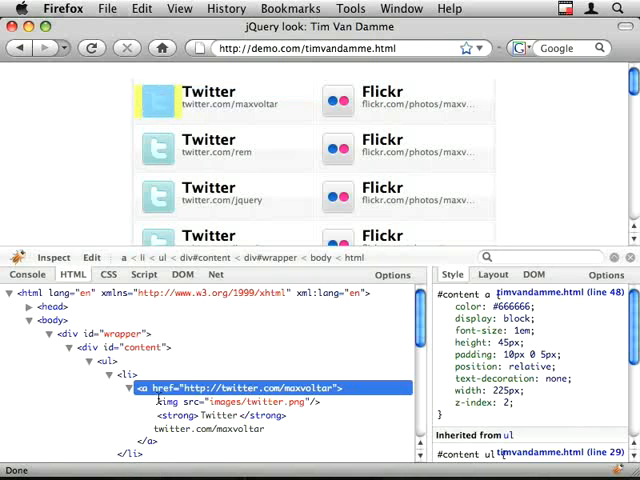
mouse_move(168, 104)
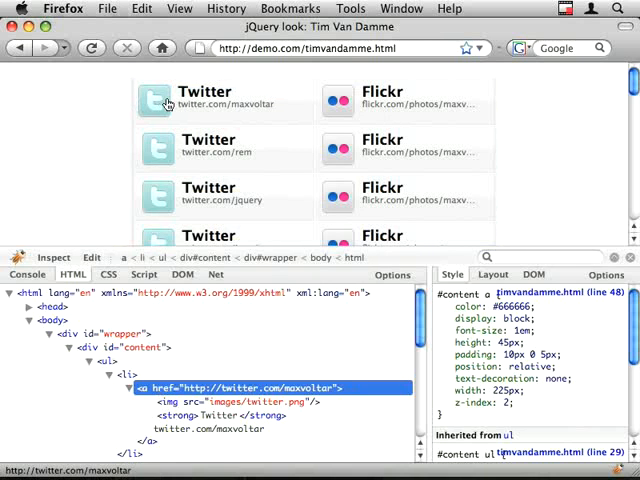
click(237, 401)
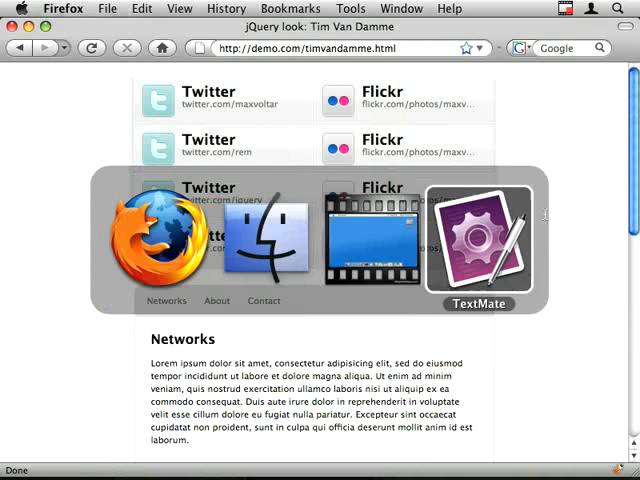
In timvandamme.html, add a <script type="text/javascript" charset="utf-8"> tag after the jQuery include
click(479, 240)
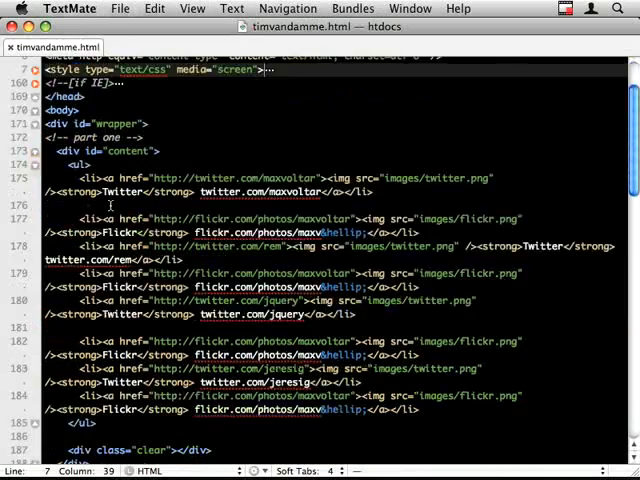
scroll(down, 3)
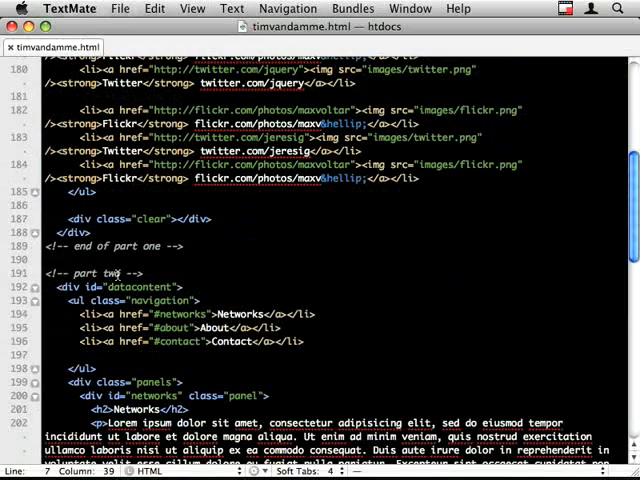
scroll(down, 3)
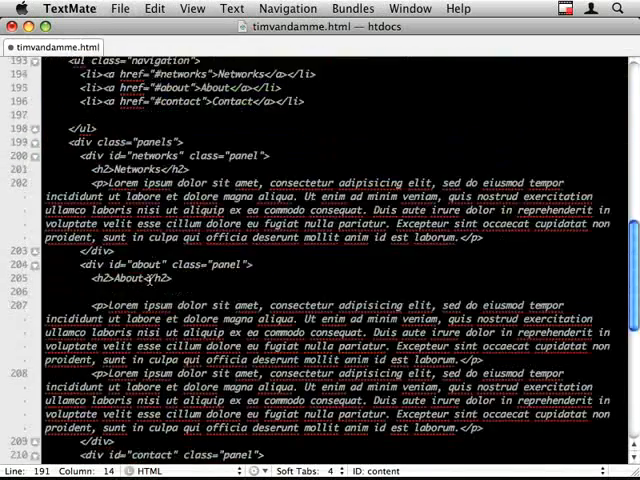
scroll(down, 3)
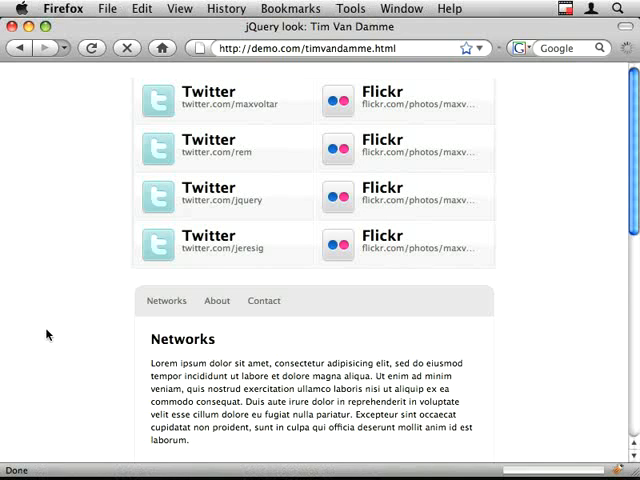
scroll(up, 3)
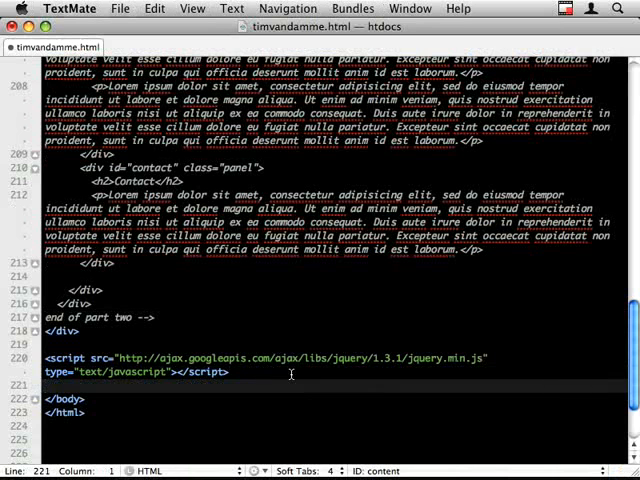
text(<script type="text/javascript" charset="utf-8">)
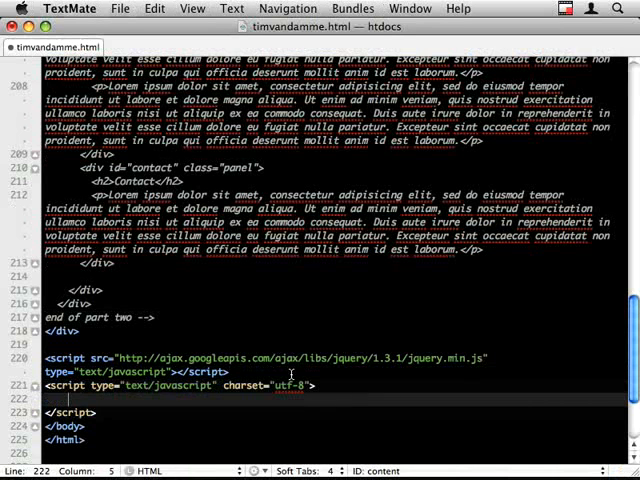
Type $(document).ready into the script and place the cursor inside the block
scroll(down, 3)
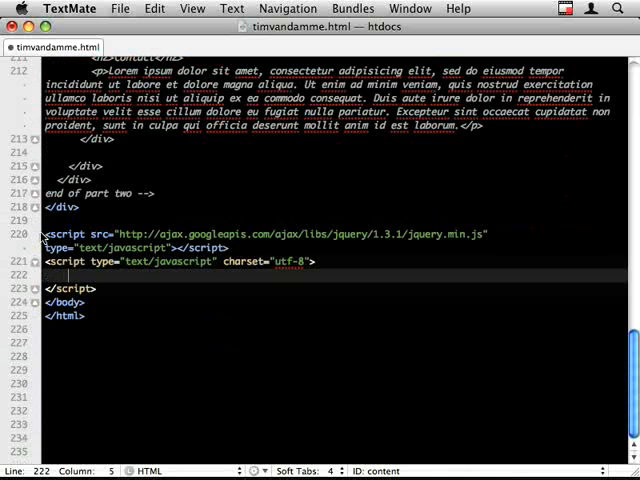
text($(docum)
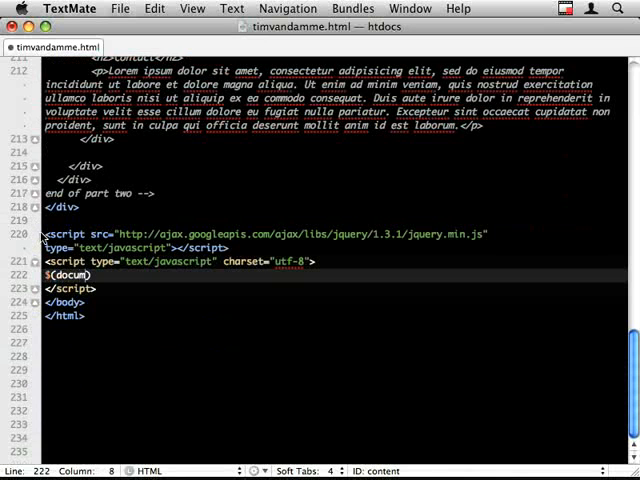
text().ready)
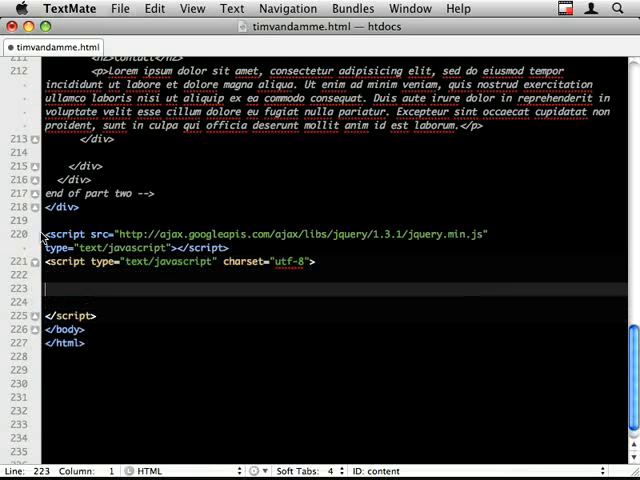
scroll(down, 3)
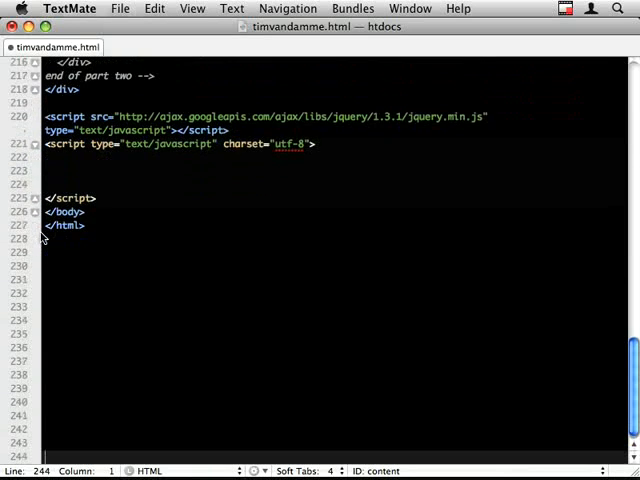
click(149, 170)
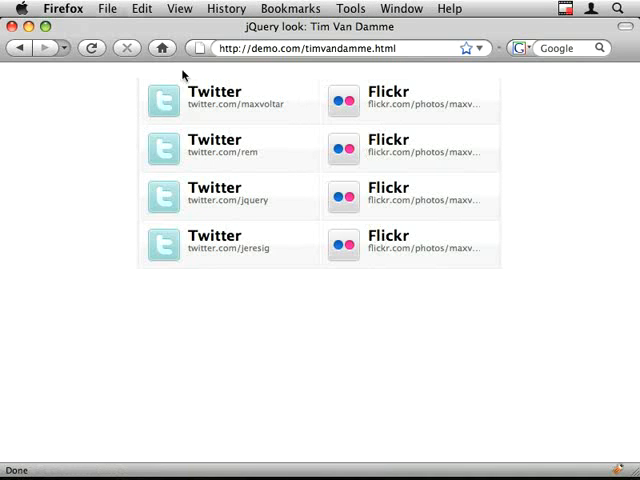
mouse_move(160, 100)
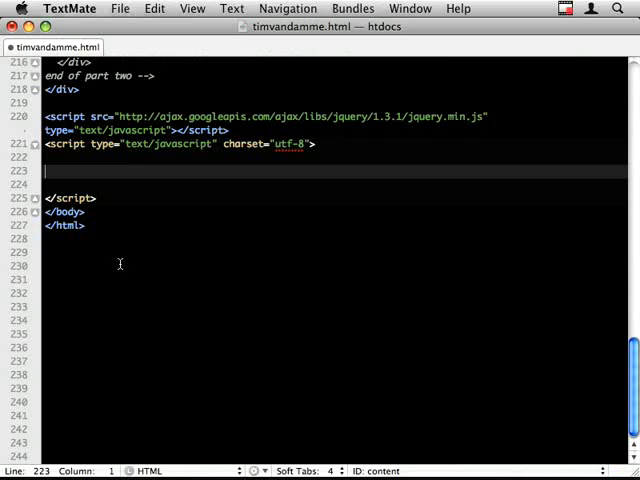
Start the $('#content a').hover(function(){ handler in the script block
text($())
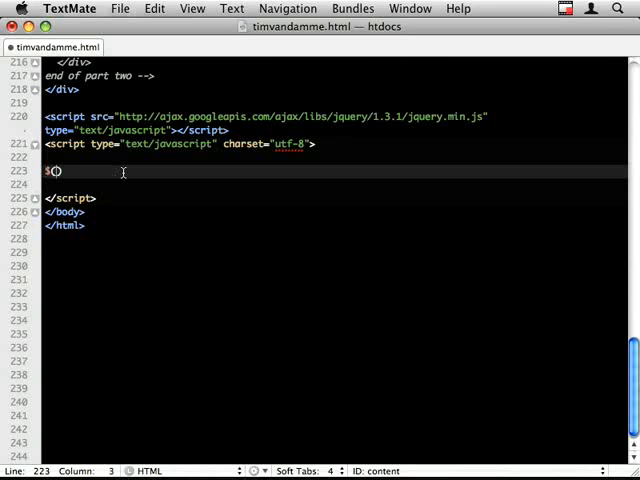
text('a').hover)
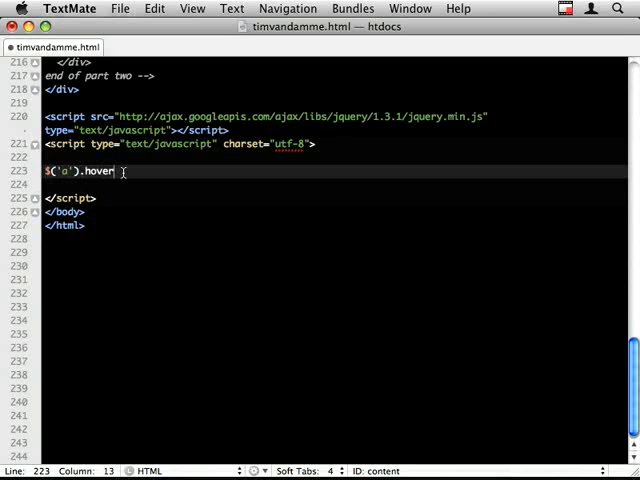
text(())
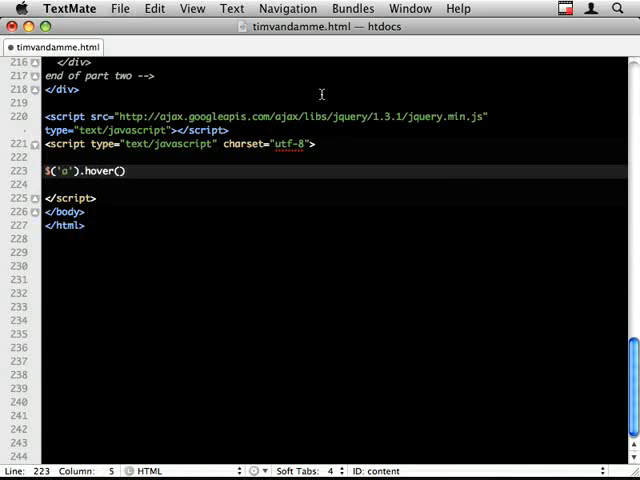
scroll(up, 3)
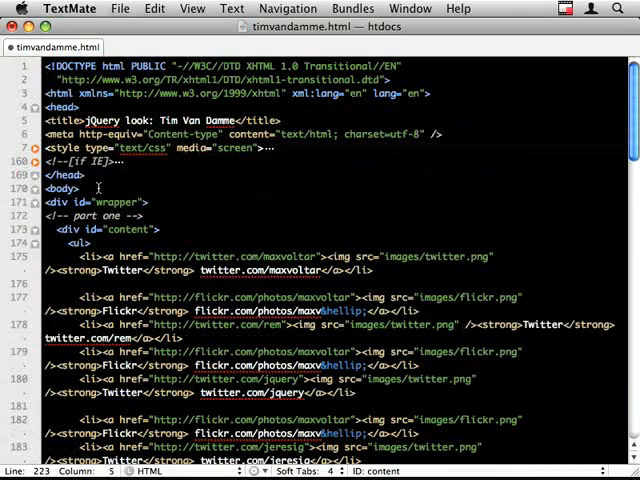
scroll(down, 3)
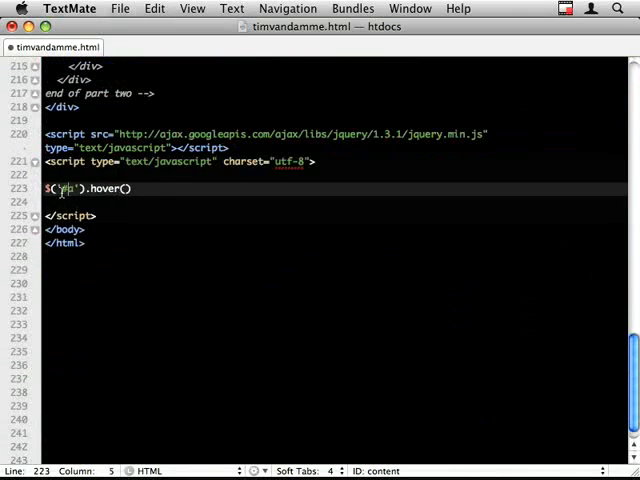
text(content a').hover(function ()
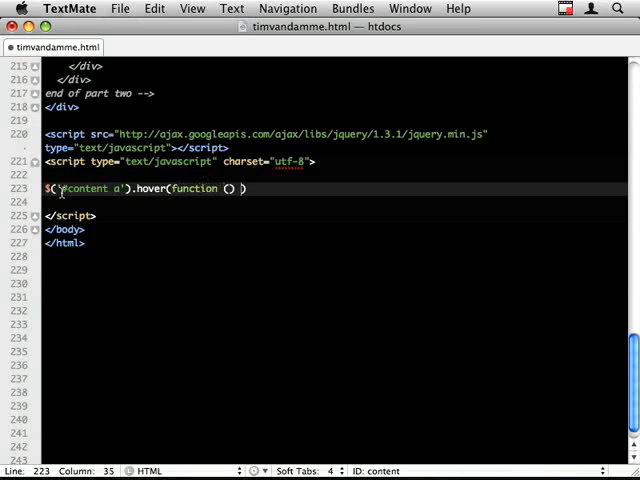
text({)
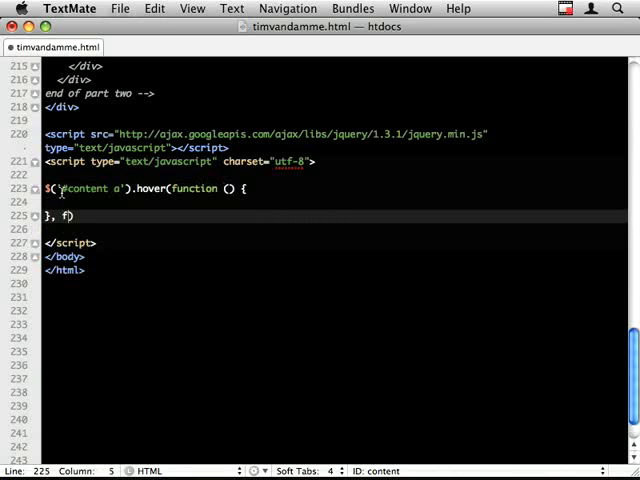
Add the second callback and animate $('img', this) margin-left with values 5 and 0
text(function () {})
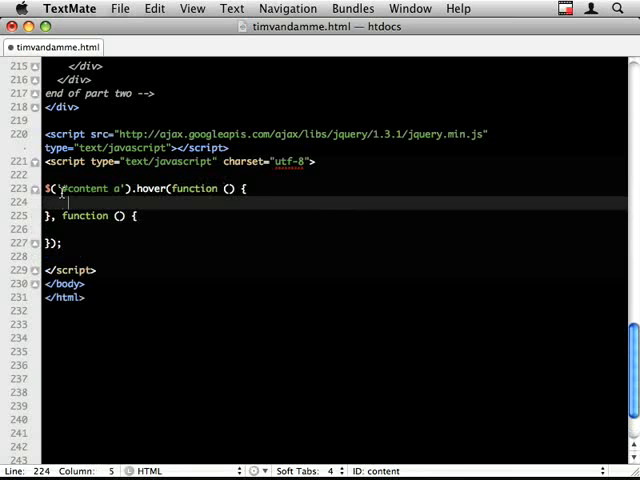
text($())
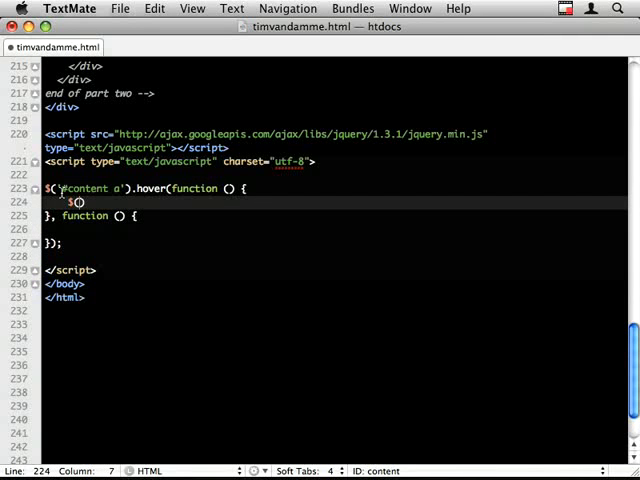
text('img')
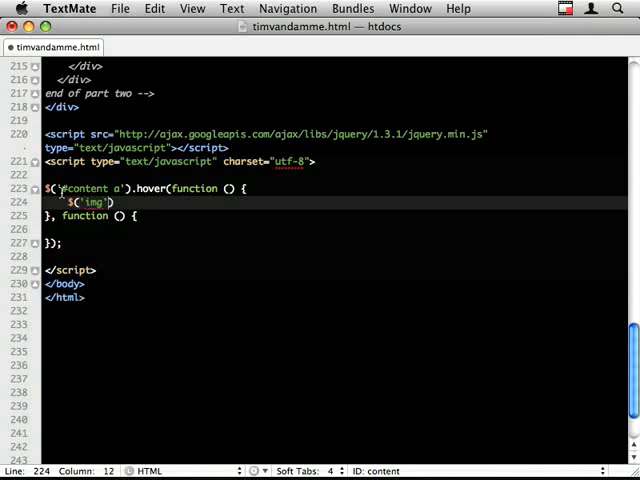
text(, this)
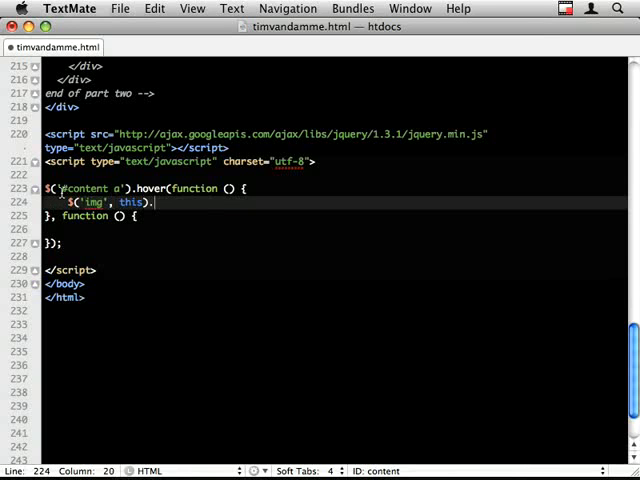
text(animate({}))
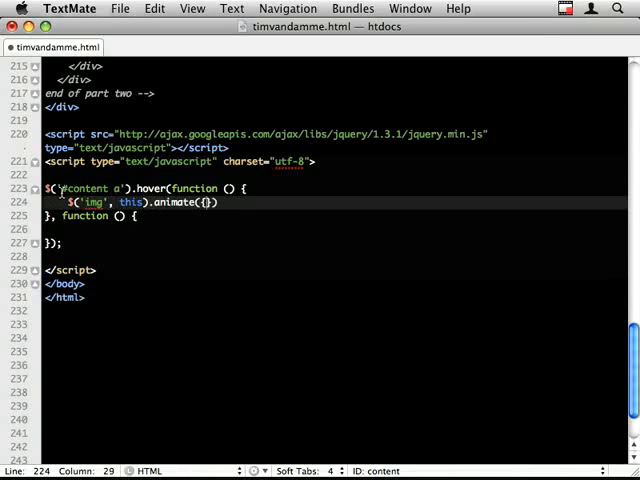
text(margin-left' :)
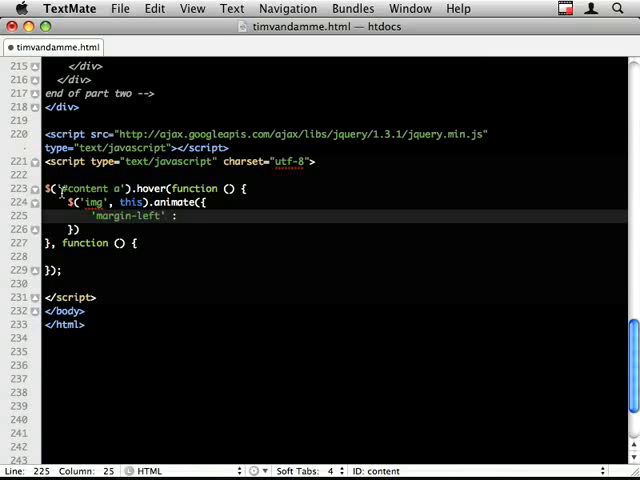
text(5)
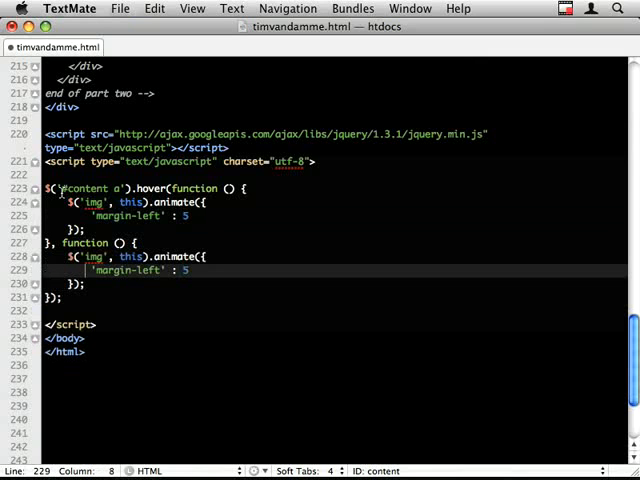
text(0)
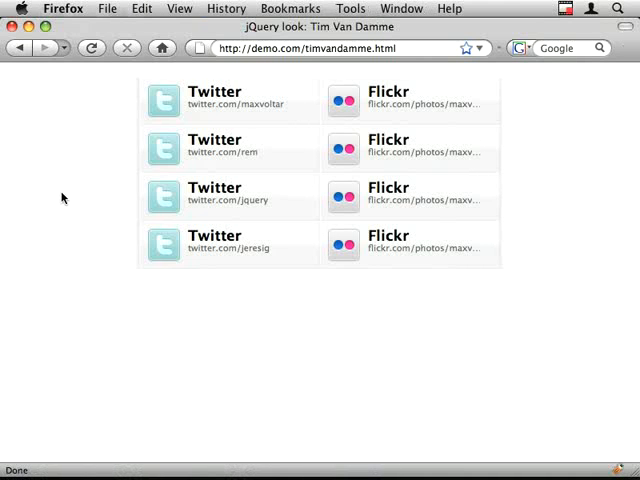
mouse_move(183, 163)
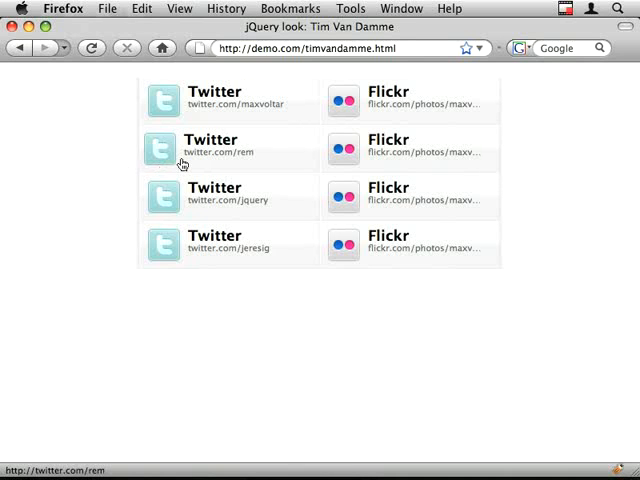
mouse_move(103, 165)
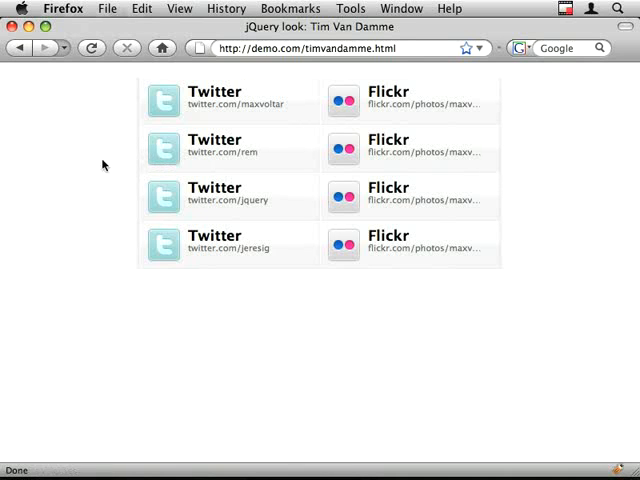
mouse_move(240, 193)
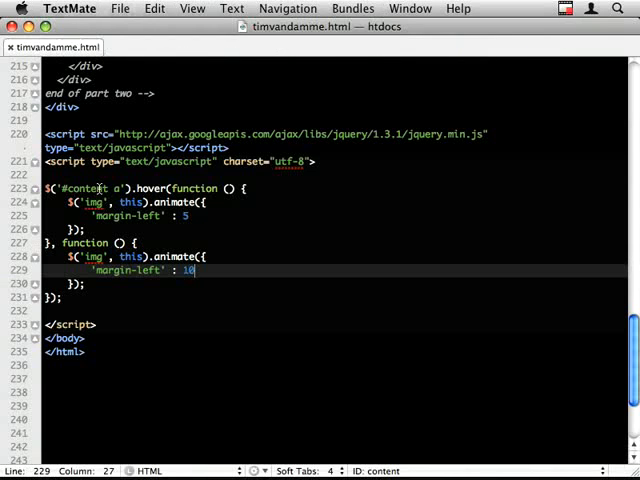
Add console.log('hover') to the hover-in function and insert 250 into the animate call
click(205, 201)
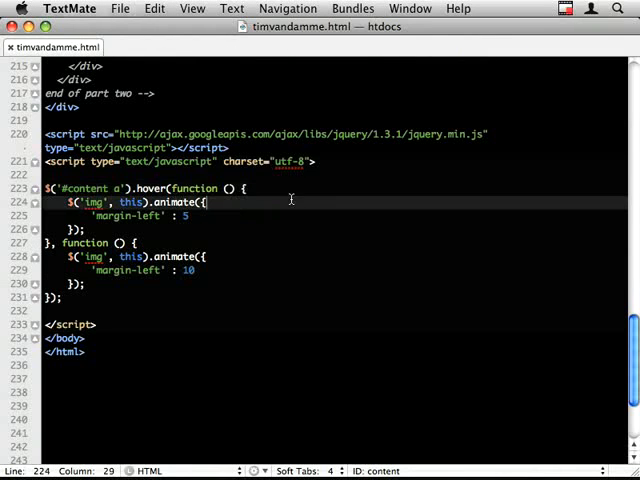
text(console.log('');)
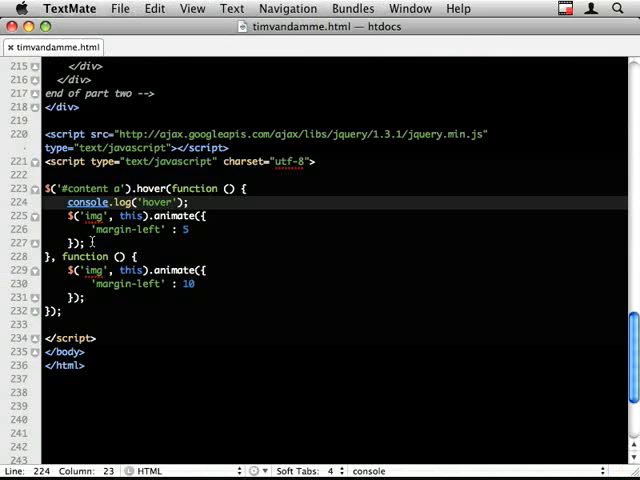
double_click(94, 215)
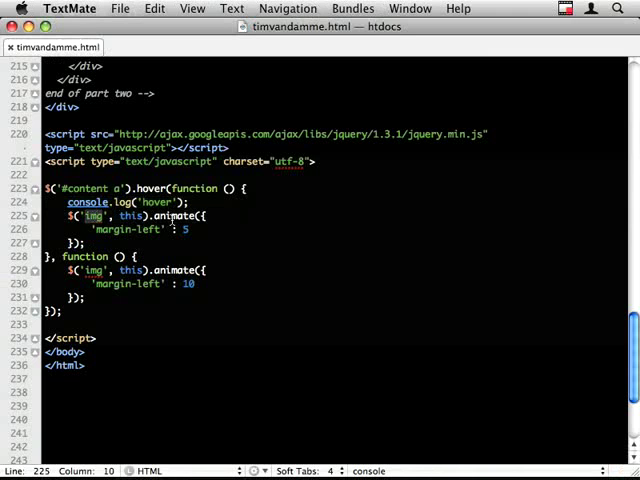
click(86, 243)
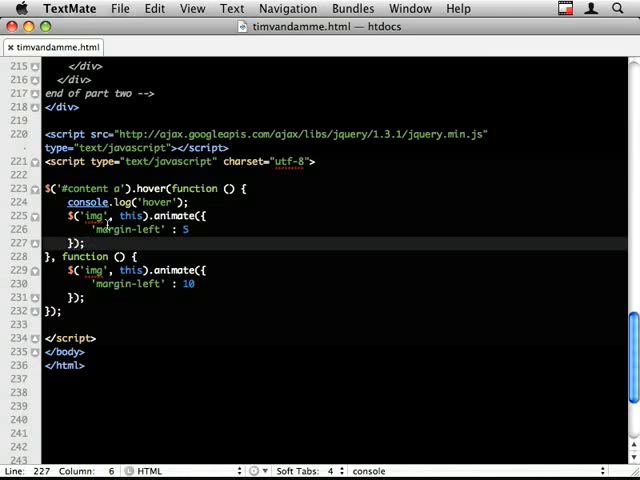
text(250)
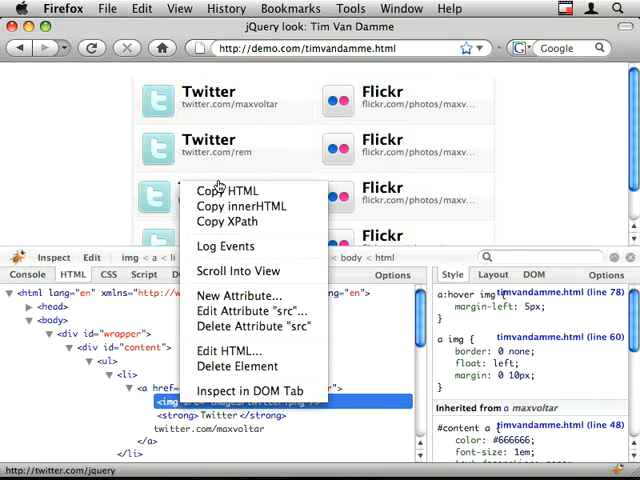
Add a new attribute with value 'remy' to the first Twitter link in Firebug
click(237, 271)
text(id)
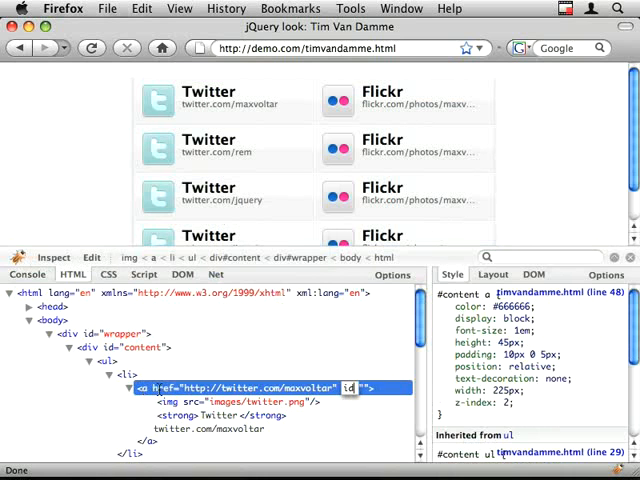
text(remy)
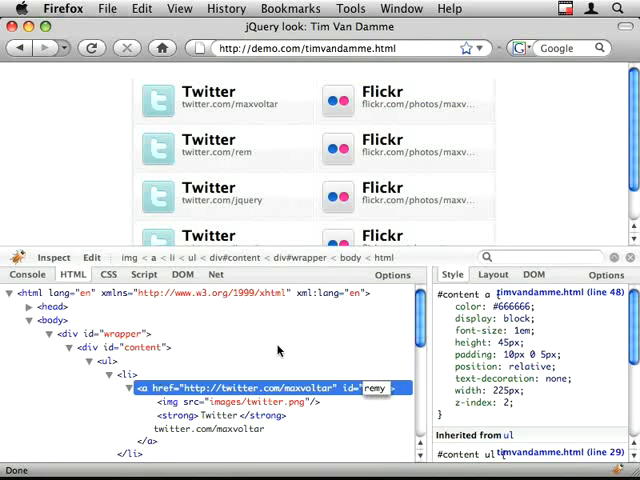